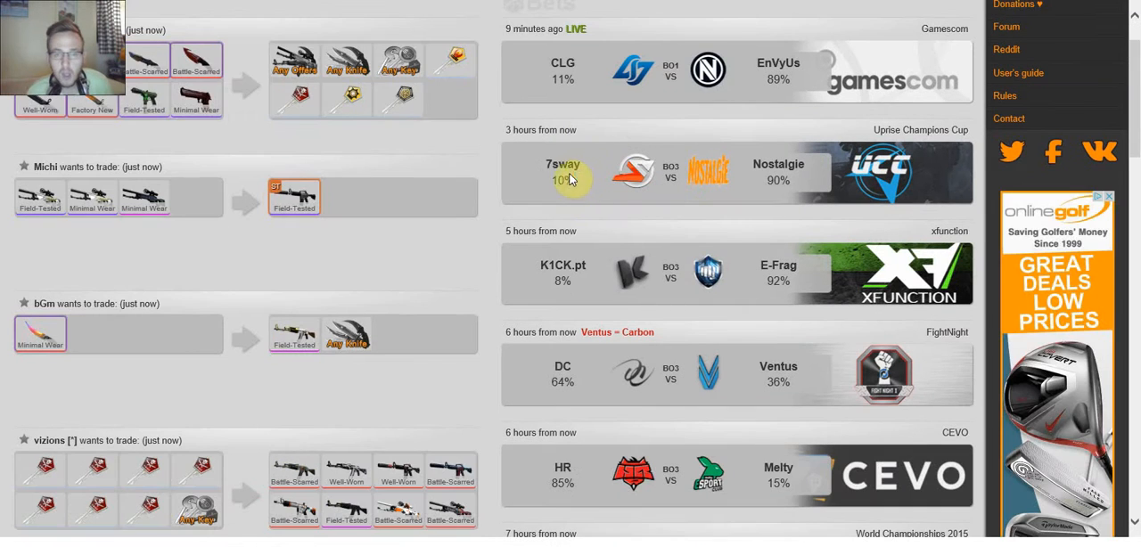
pyautogui.moveTo(538, 169)
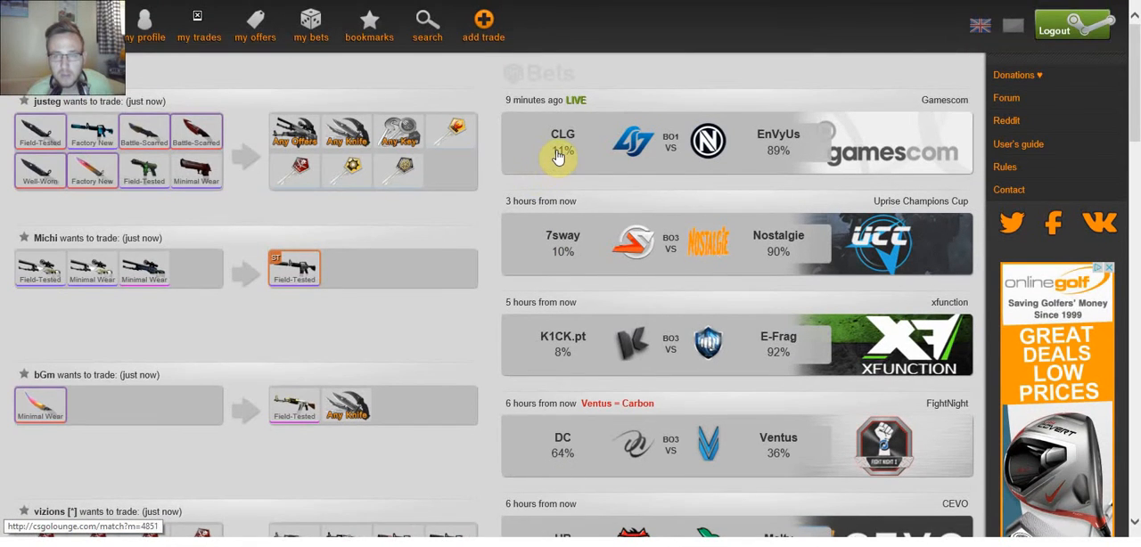
# Scroll down through the bets list reviewing each match from CLG vs EnVyUs onward
pyautogui.scroll(-3)
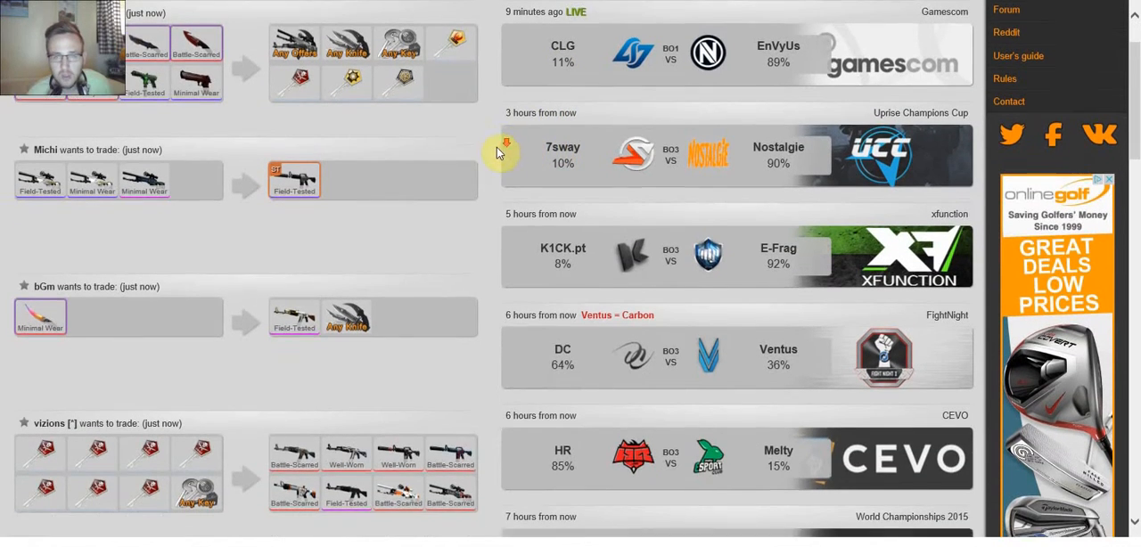
pyautogui.scroll(-3)
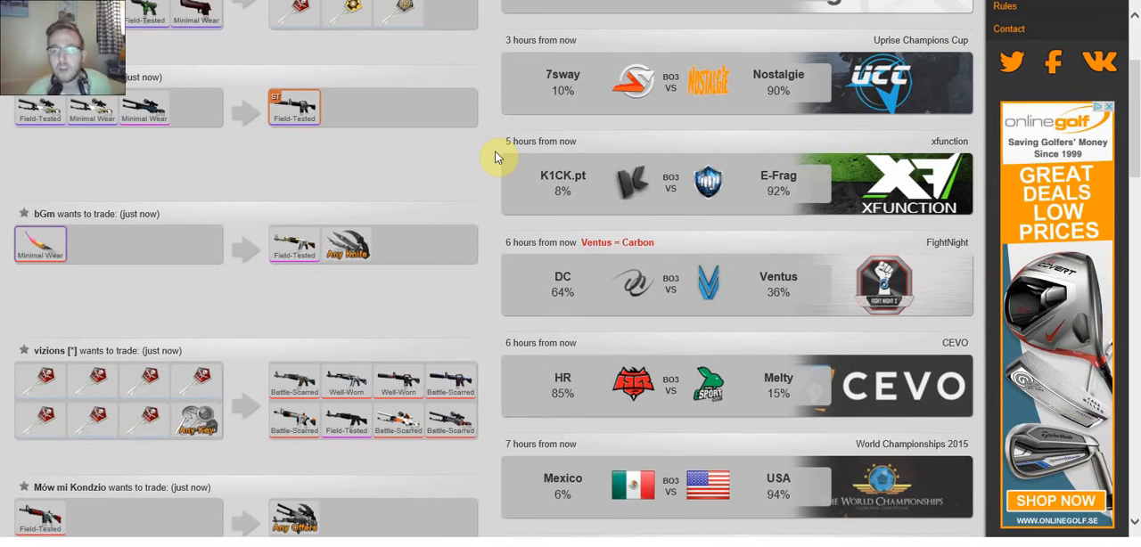
pyautogui.moveTo(497, 157)
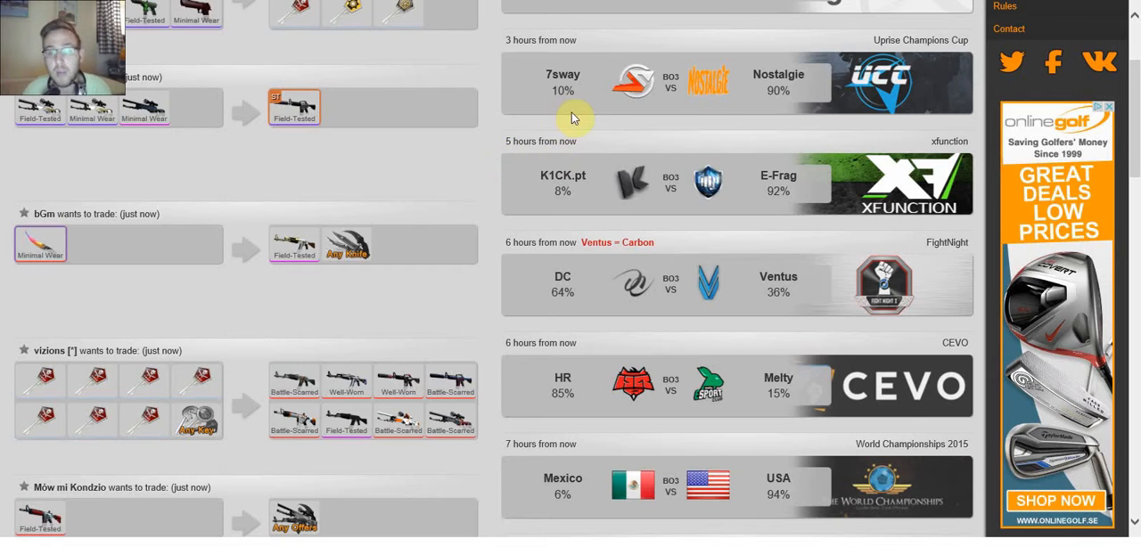
pyautogui.moveTo(587, 143)
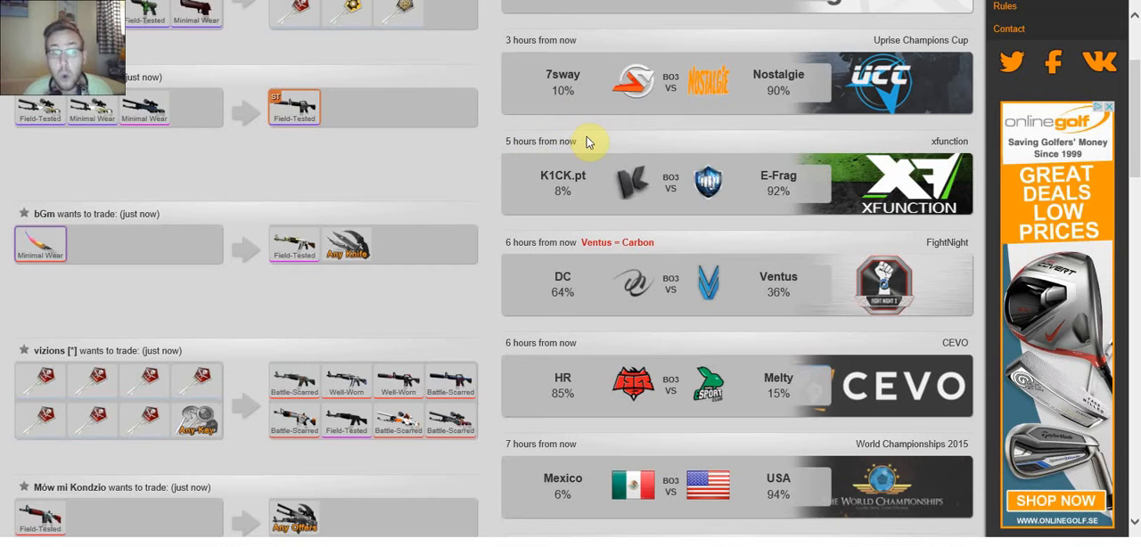
pyautogui.moveTo(597, 135)
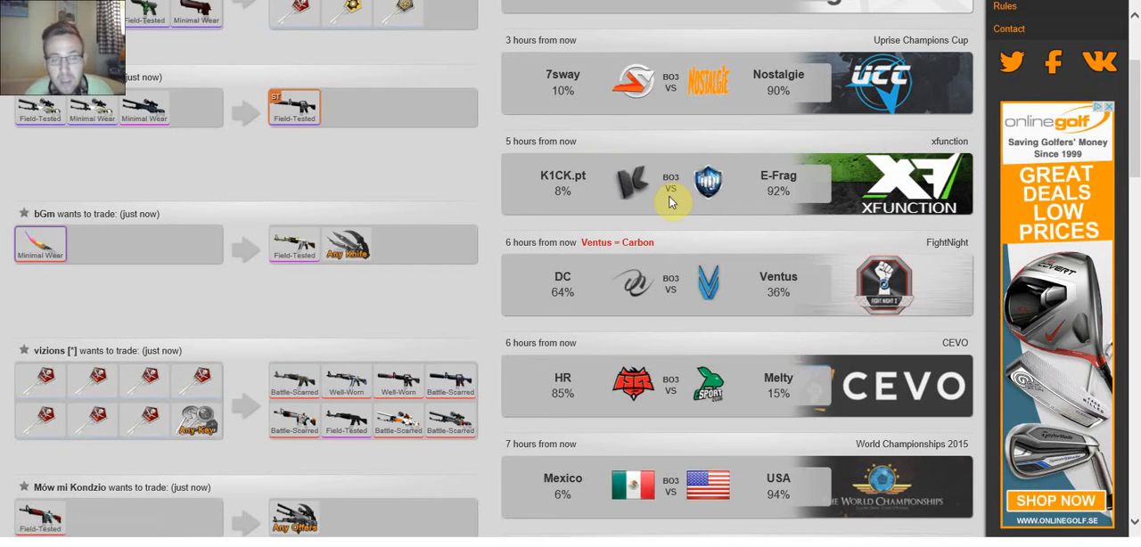
pyautogui.moveTo(617, 164)
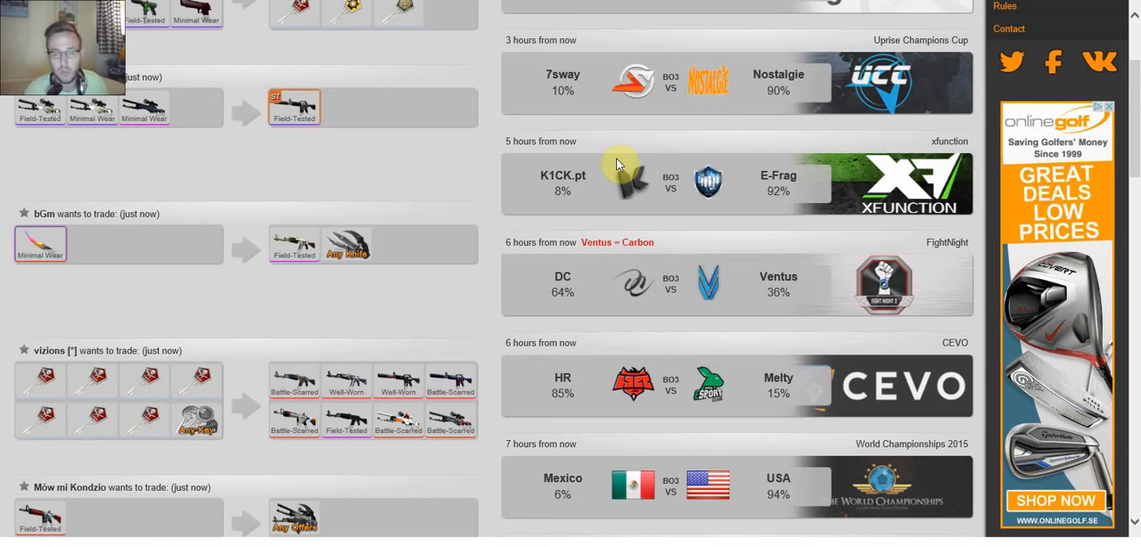
pyautogui.moveTo(770, 326)
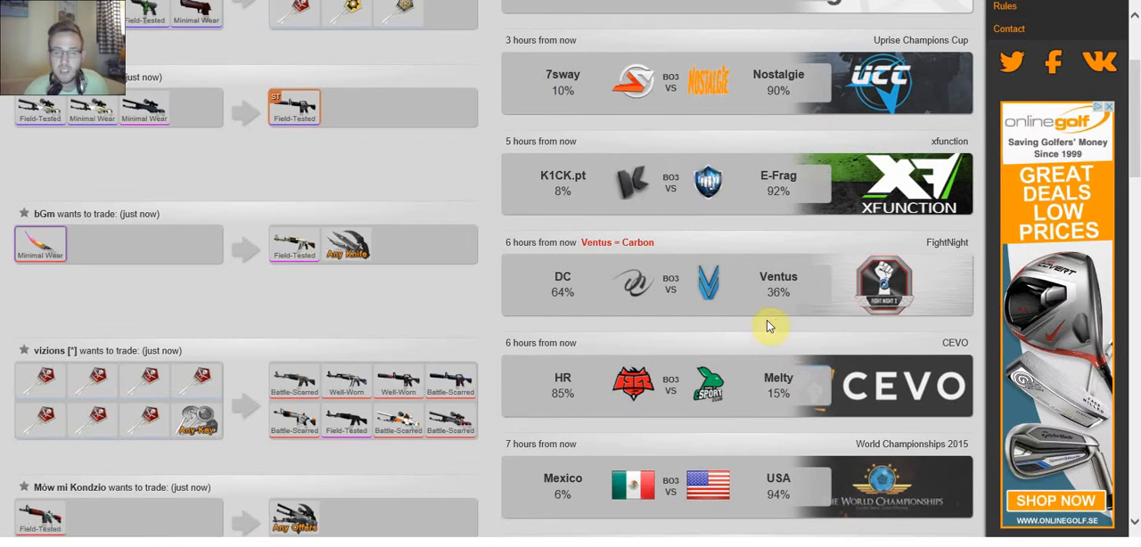
pyautogui.scroll(-3)
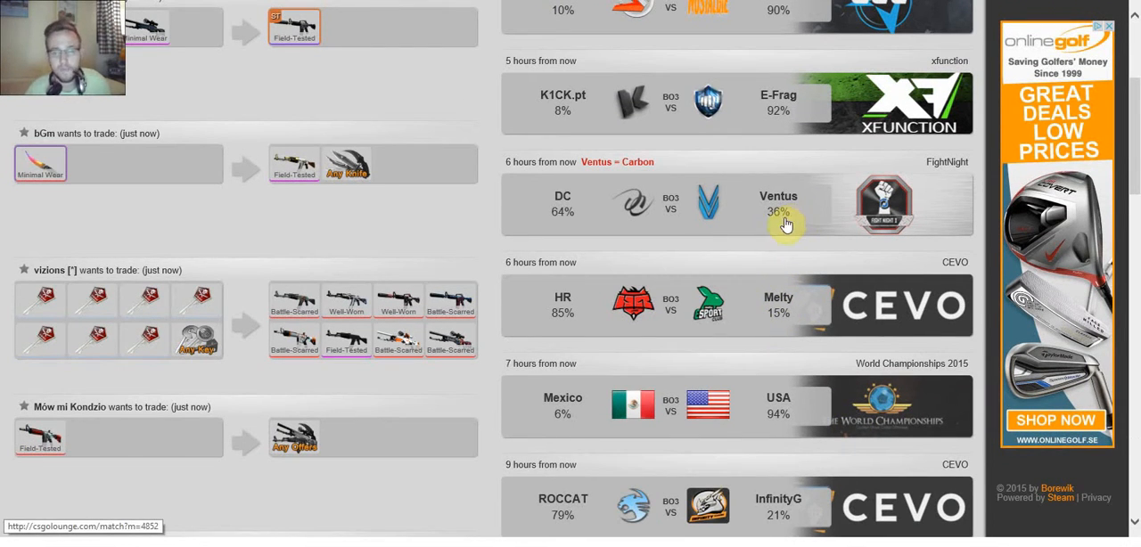
pyautogui.scroll(-3)
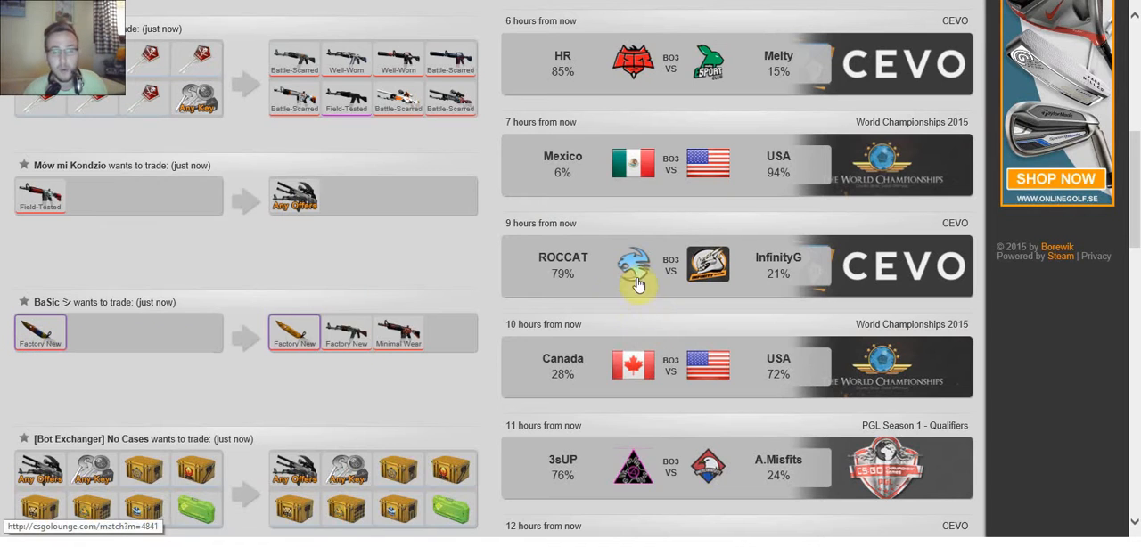
pyautogui.moveTo(720, 318)
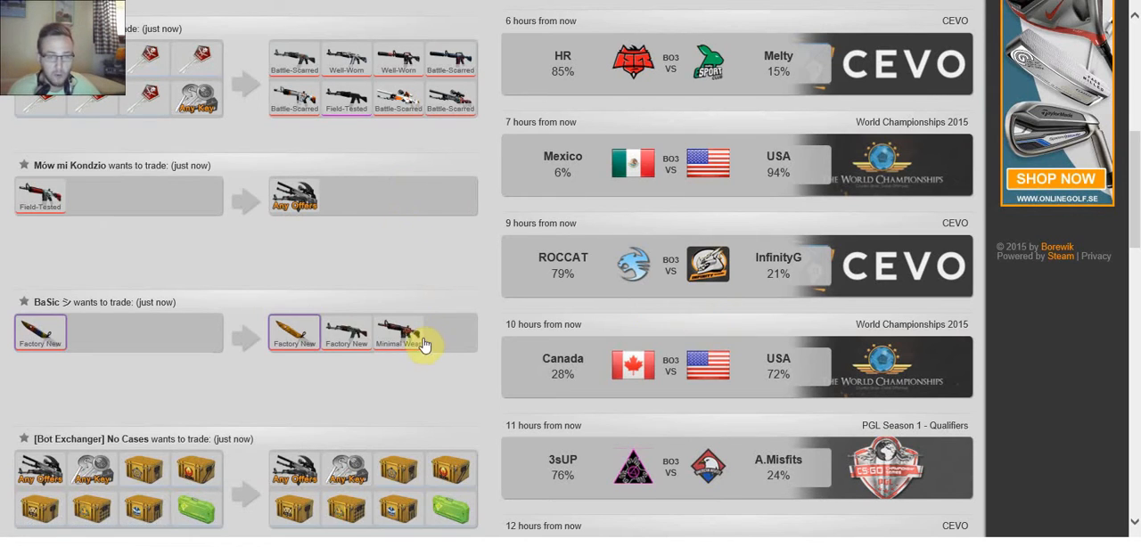
pyautogui.moveTo(624, 271)
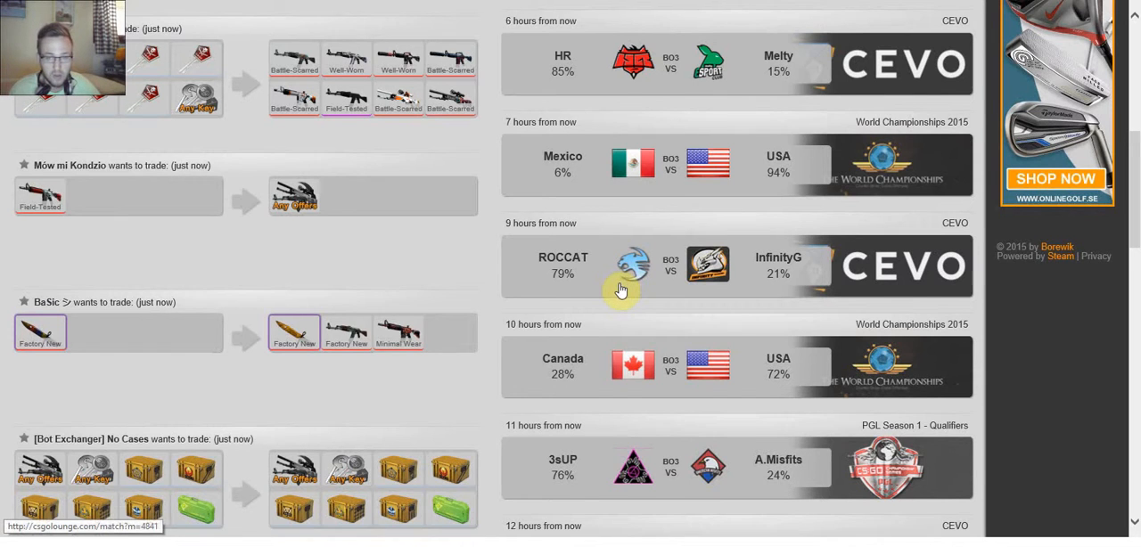
pyautogui.scroll(-3)
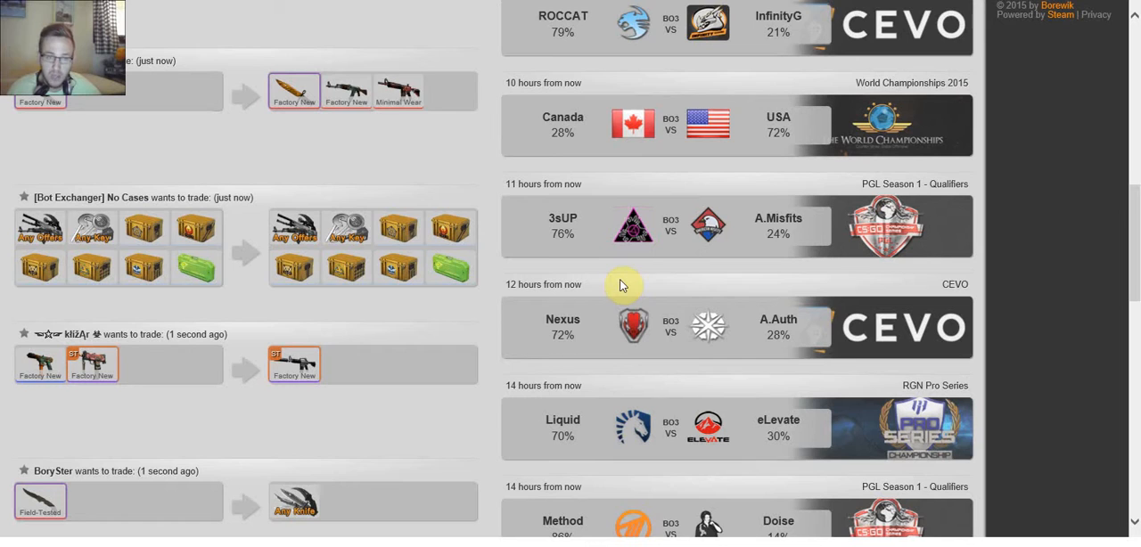
pyautogui.moveTo(92, 364)
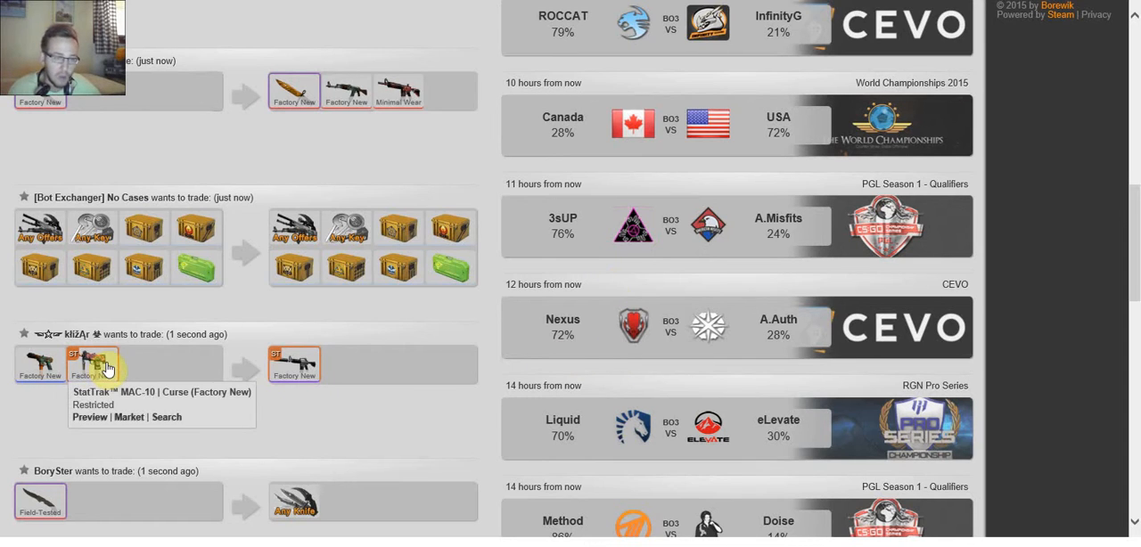
pyautogui.moveTo(488, 334)
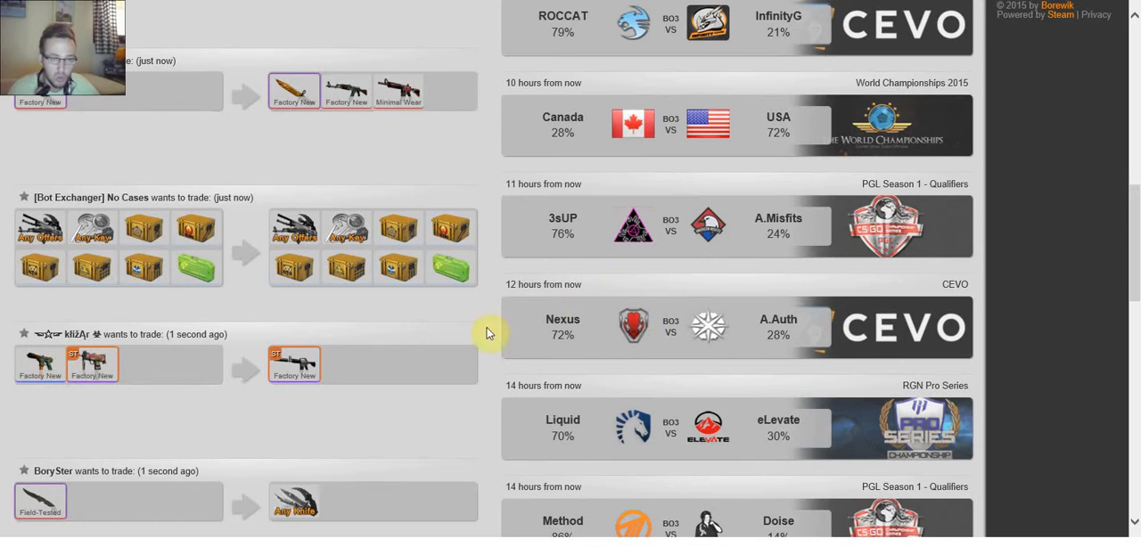
pyautogui.moveTo(829, 106)
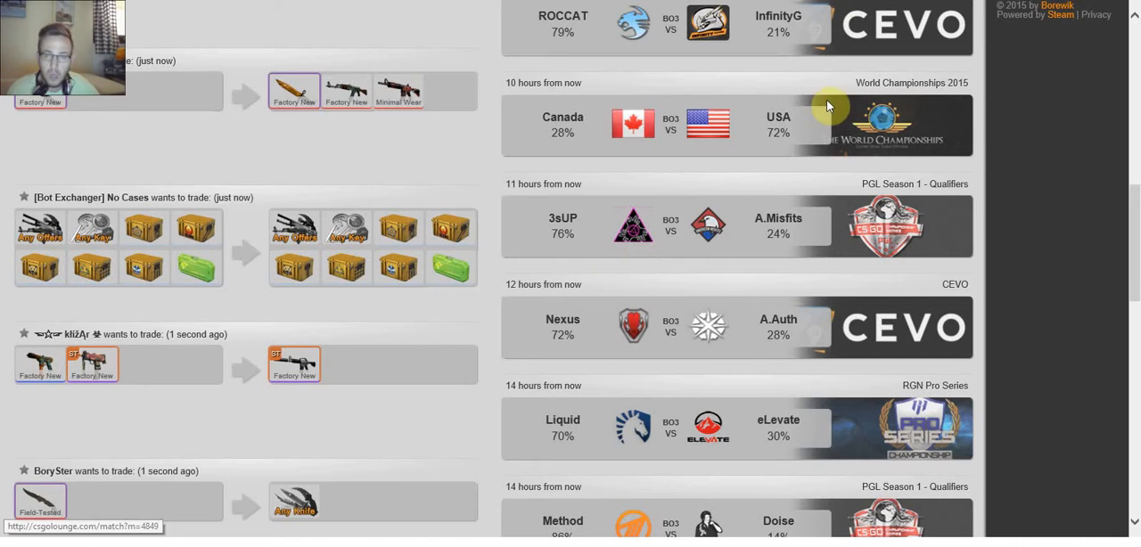
pyautogui.moveTo(817, 143)
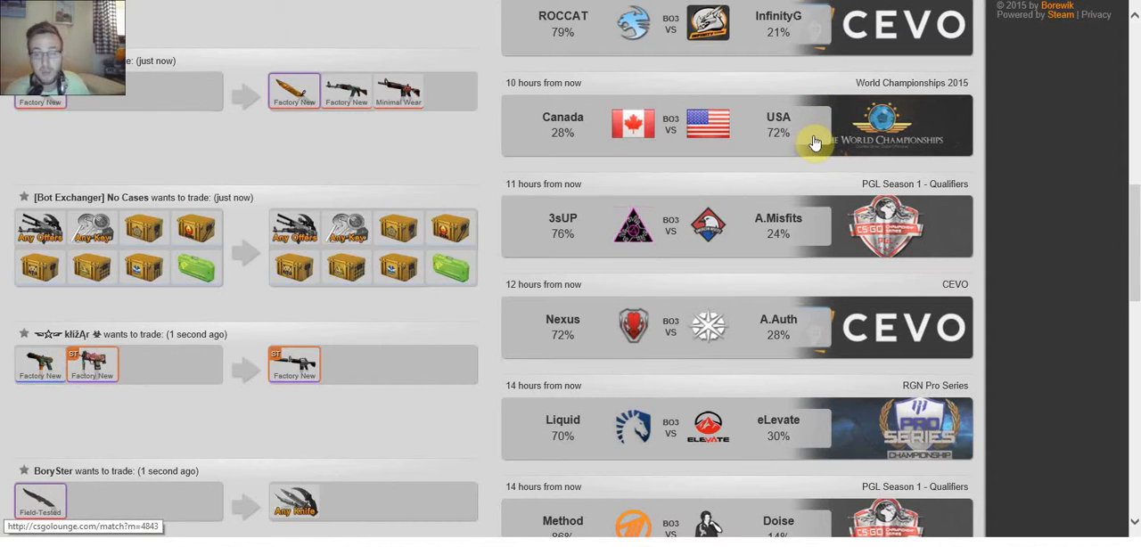
pyautogui.moveTo(809, 188)
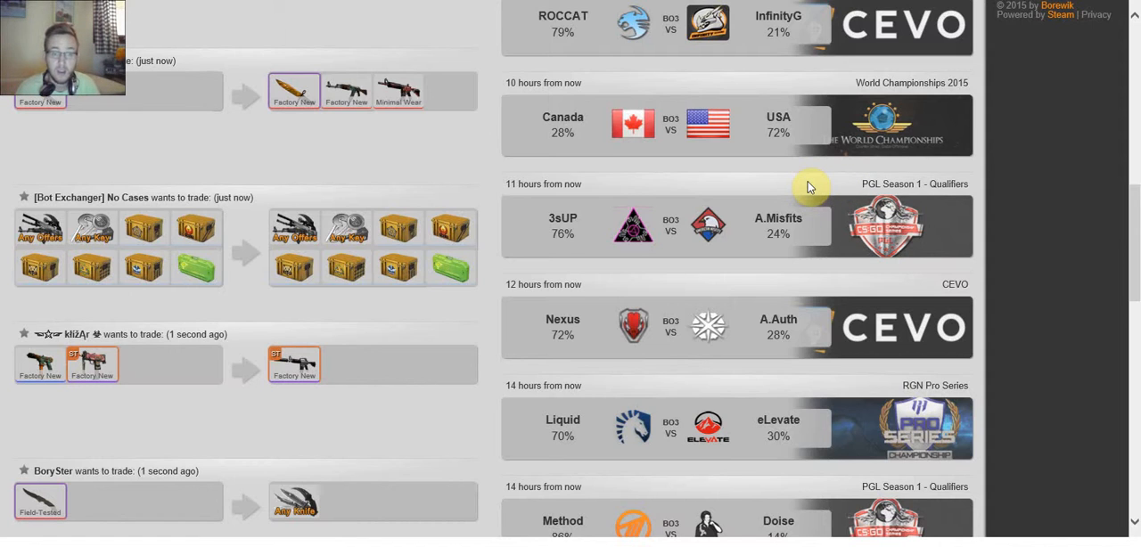
pyautogui.scroll(-3)
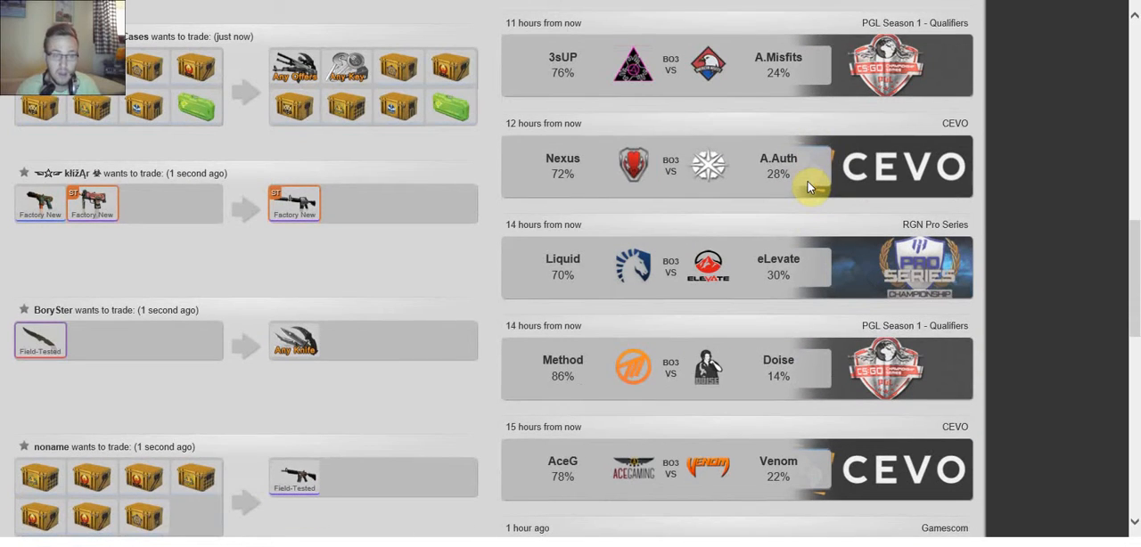
pyautogui.moveTo(164, 470)
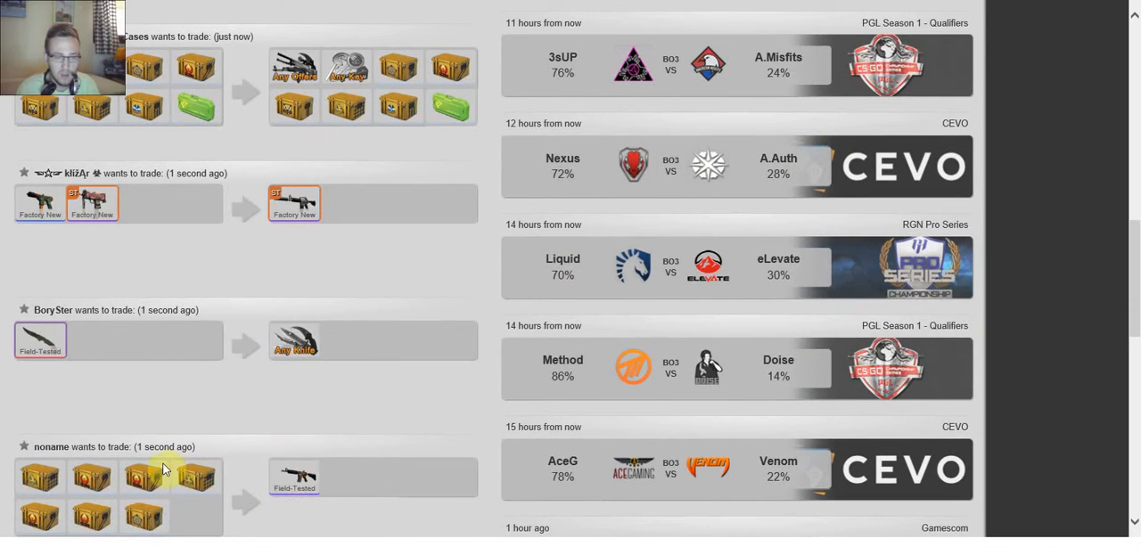
pyautogui.scroll(-3)
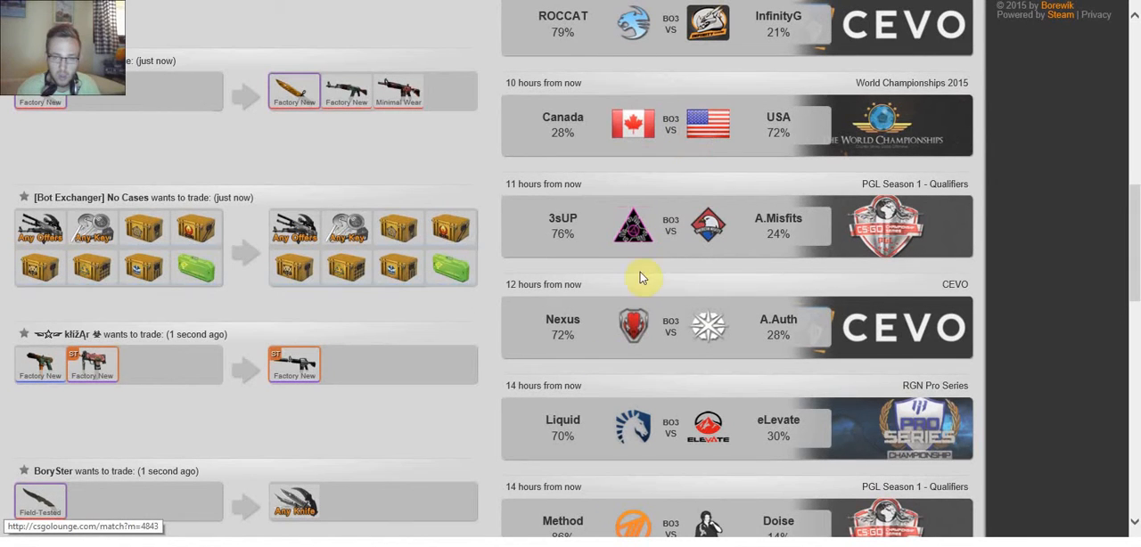
pyautogui.moveTo(638, 289)
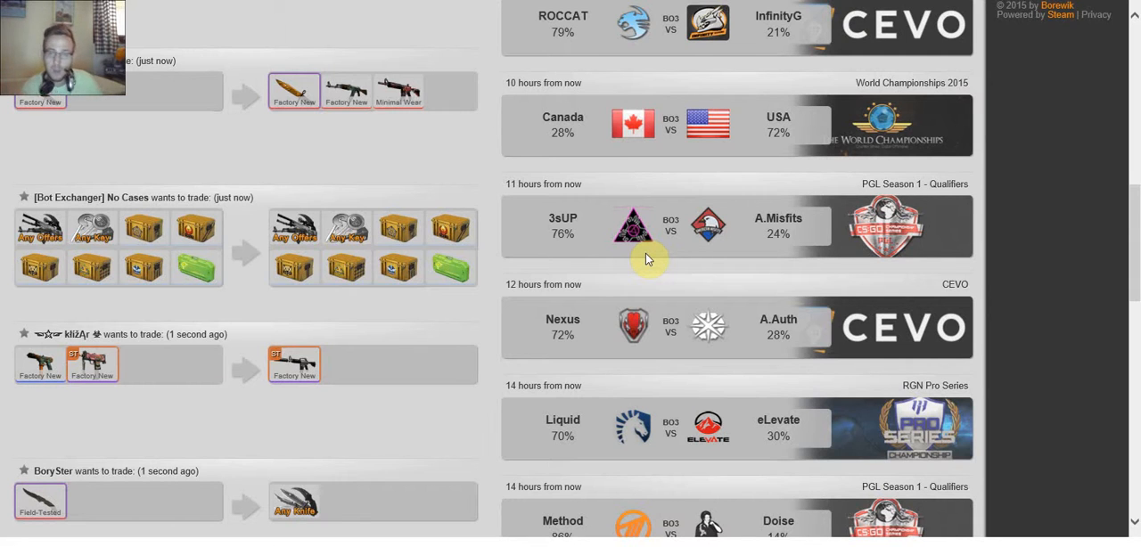
pyautogui.scroll(-3)
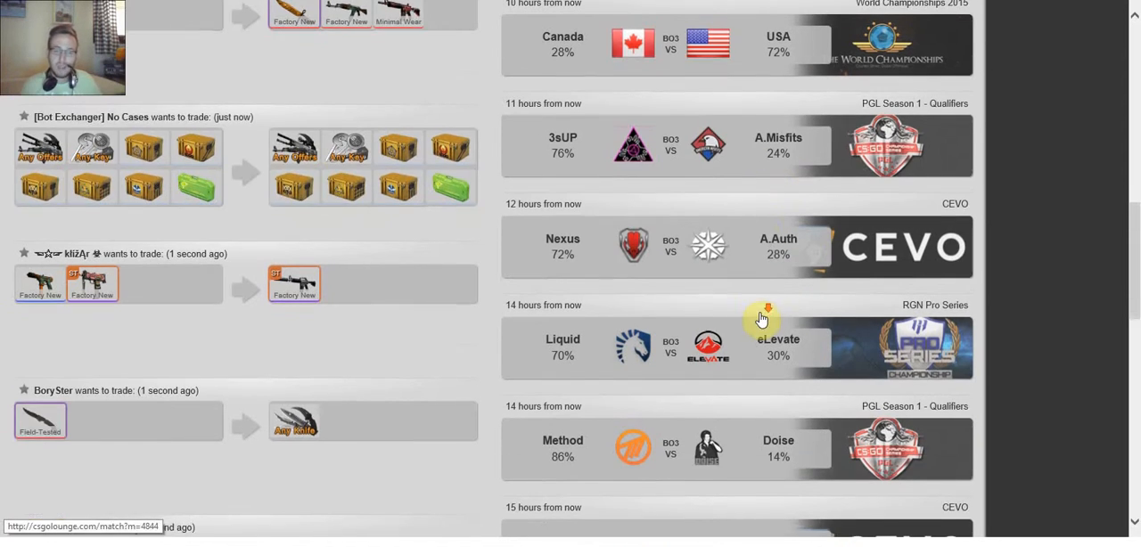
pyautogui.scroll(-3)
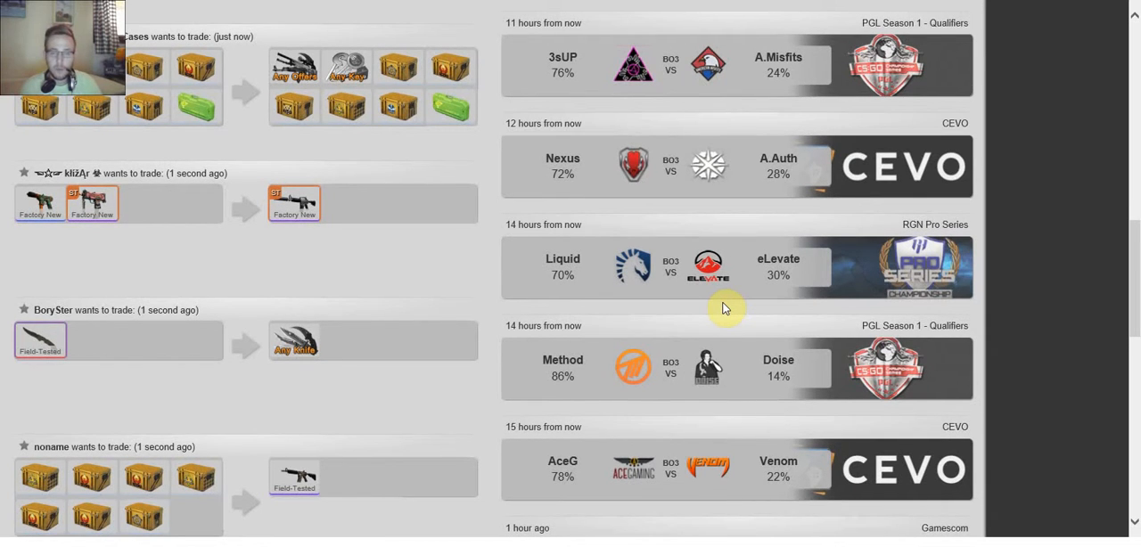
pyautogui.moveTo(597, 118)
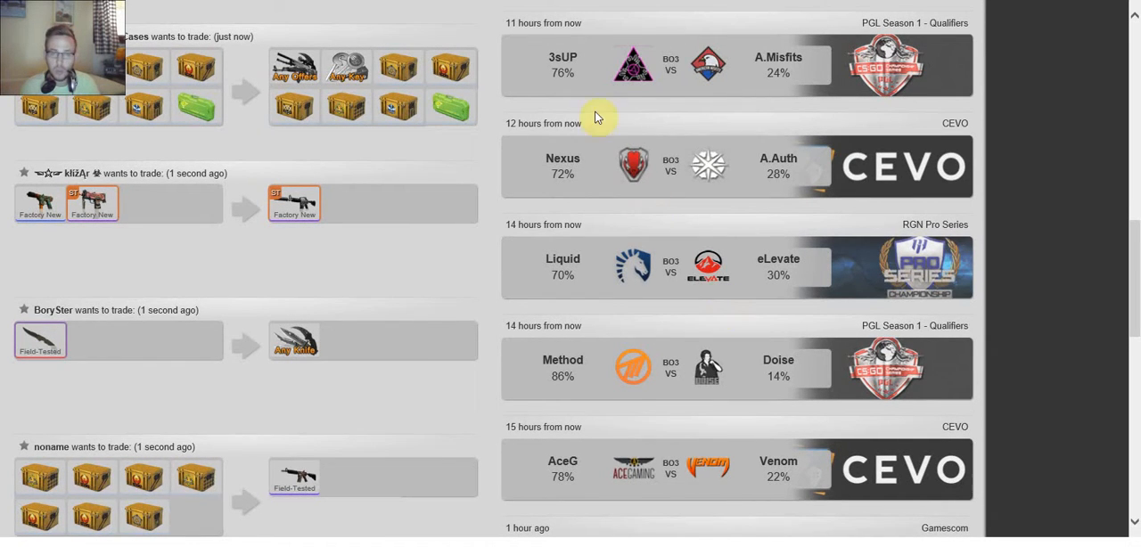
pyautogui.moveTo(620, 60)
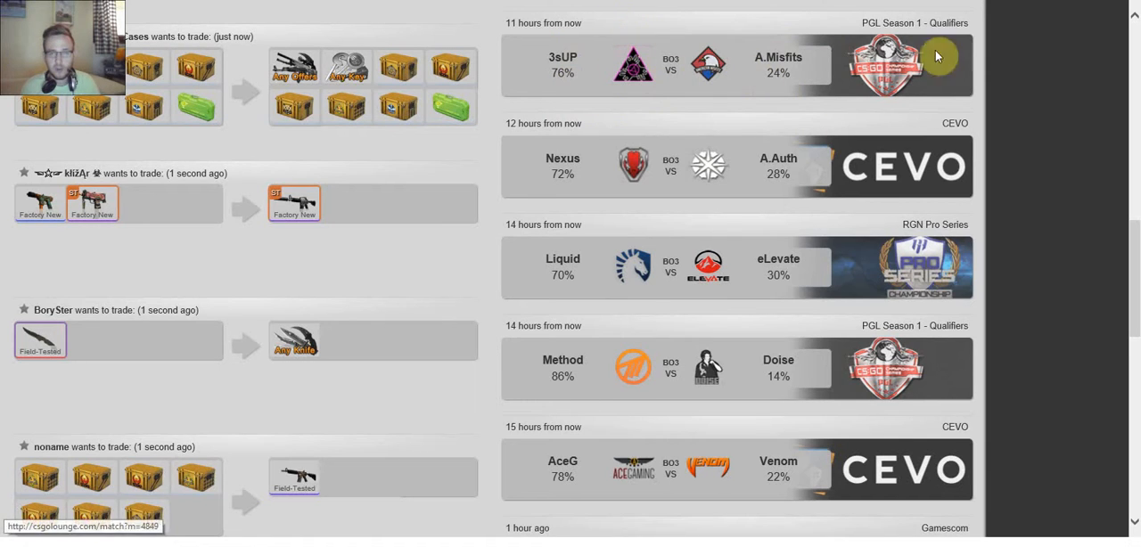
pyautogui.moveTo(620, 189)
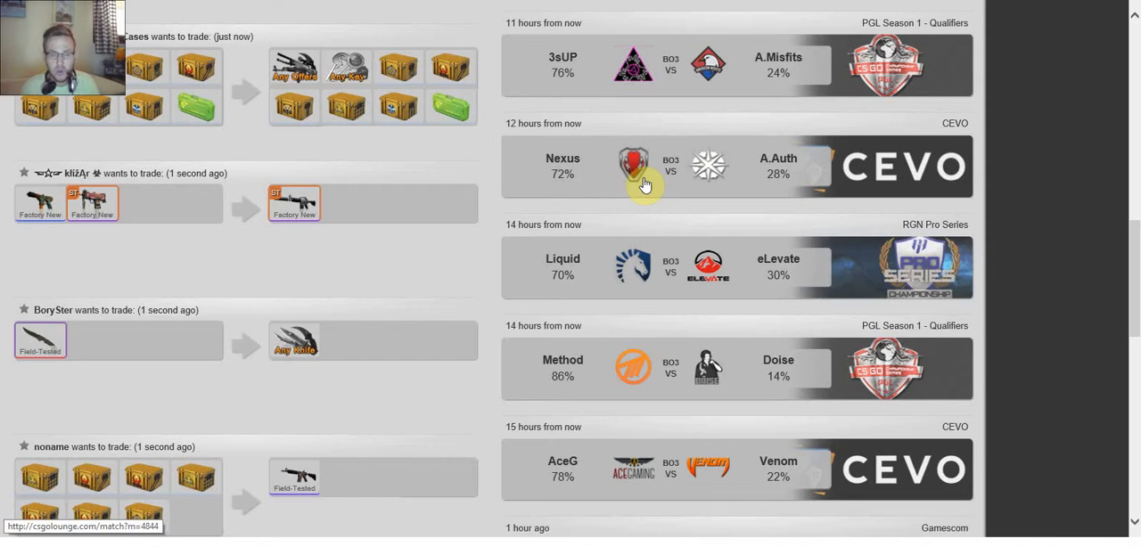
pyautogui.moveTo(480, 232)
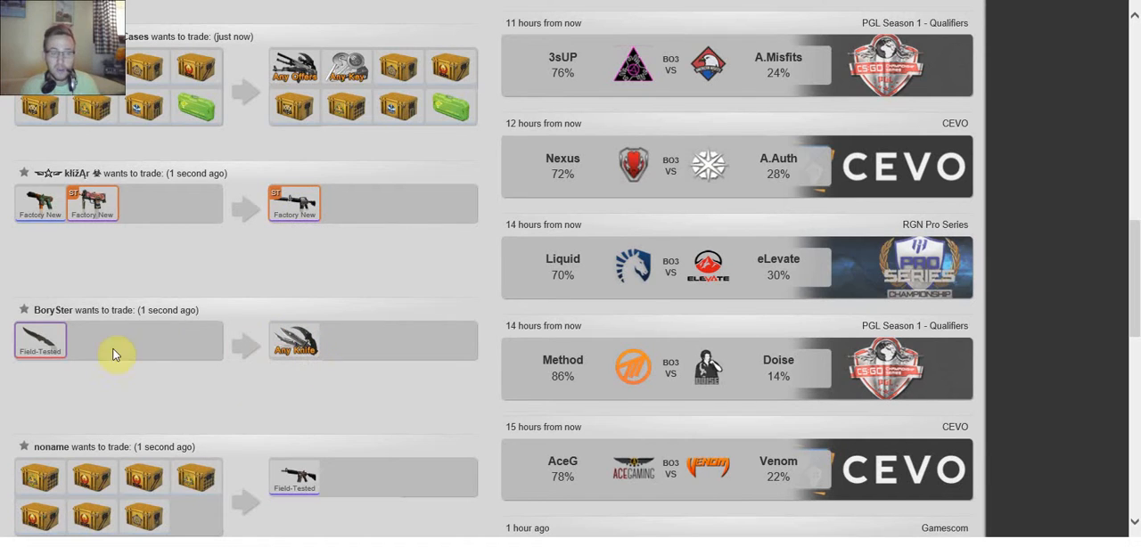
pyautogui.scroll(-3)
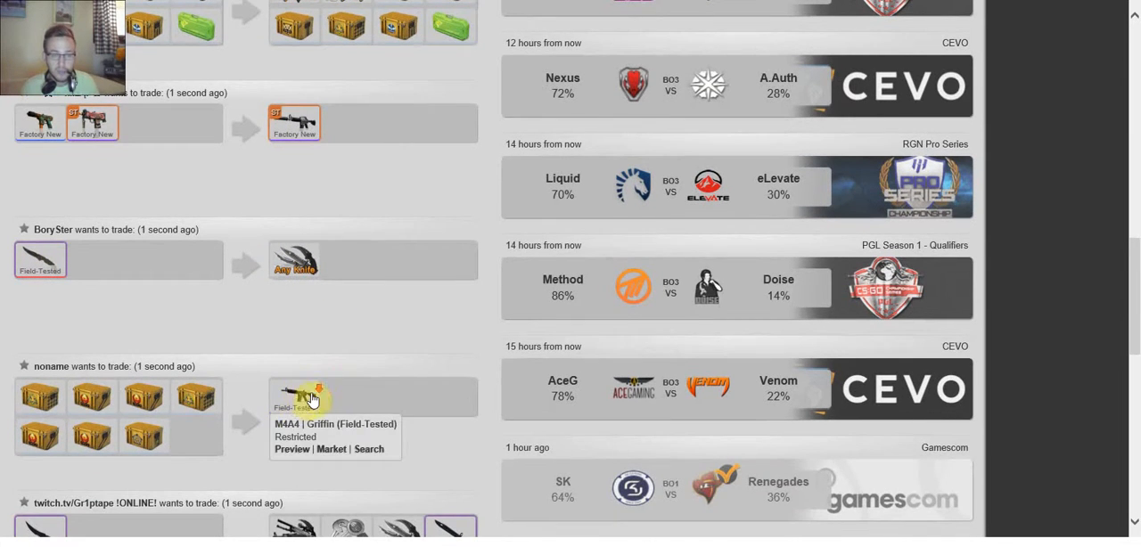
pyautogui.scroll(-3)
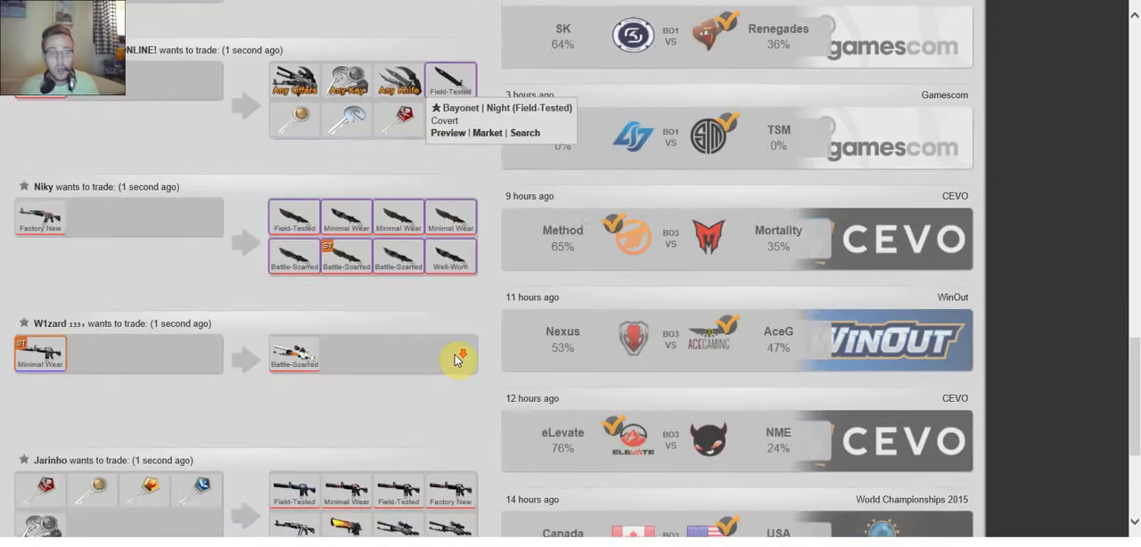
pyautogui.scroll(-3)
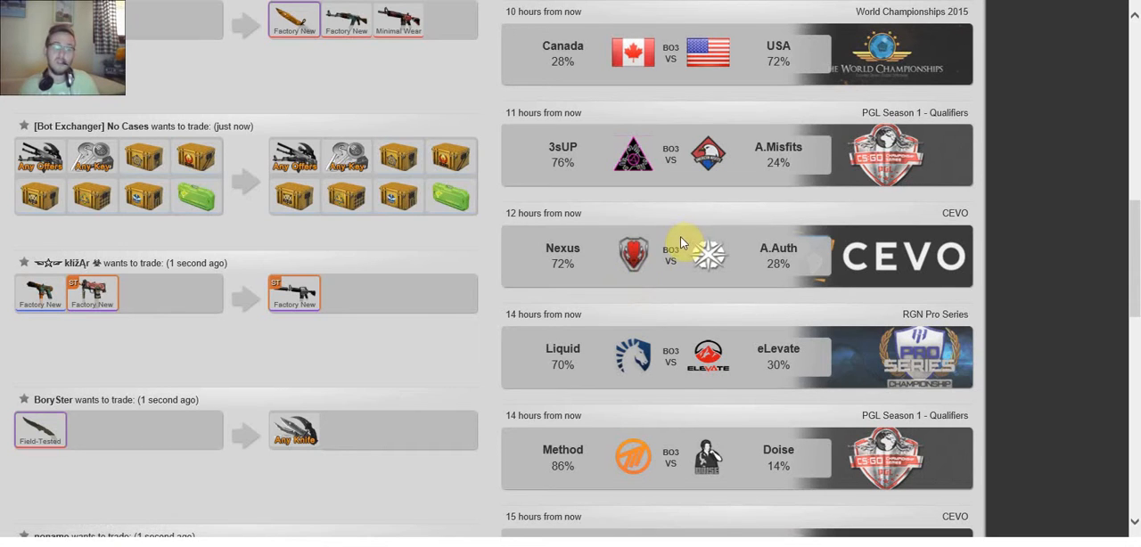
pyautogui.moveTo(696, 310)
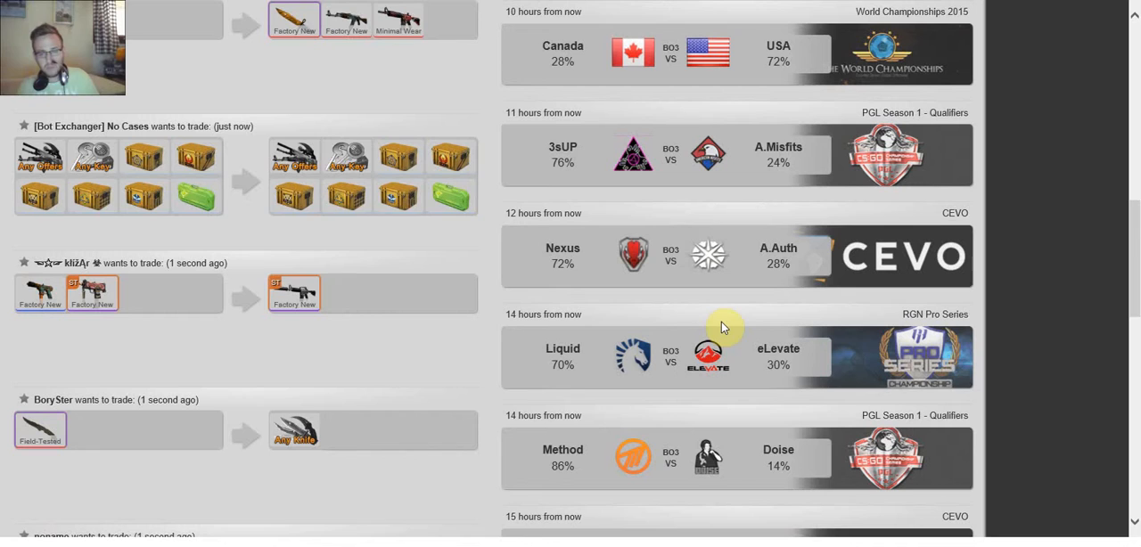
pyautogui.moveTo(713, 360)
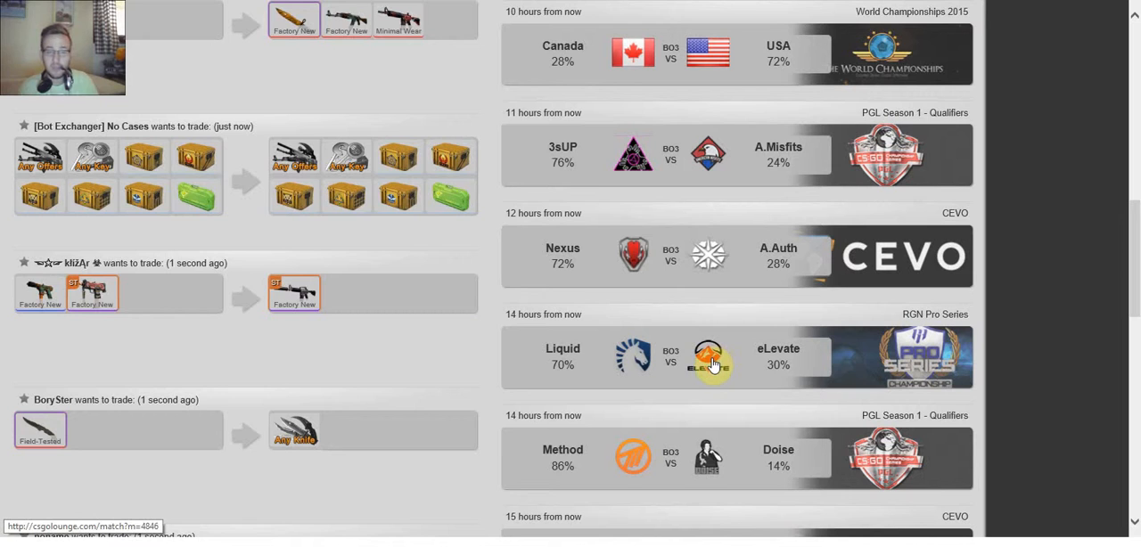
pyautogui.scroll(-3)
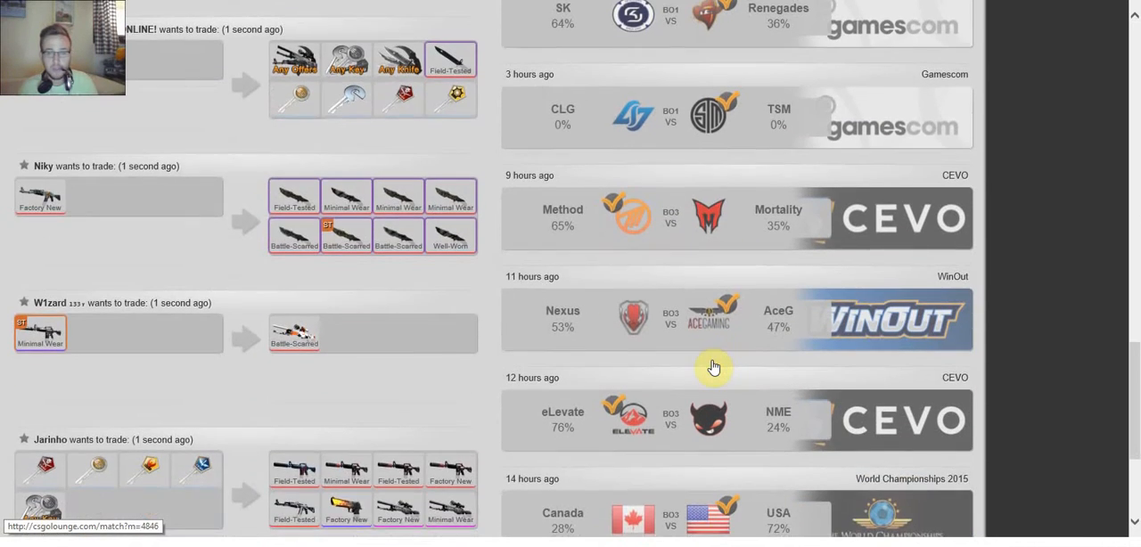
pyautogui.scroll(-3)
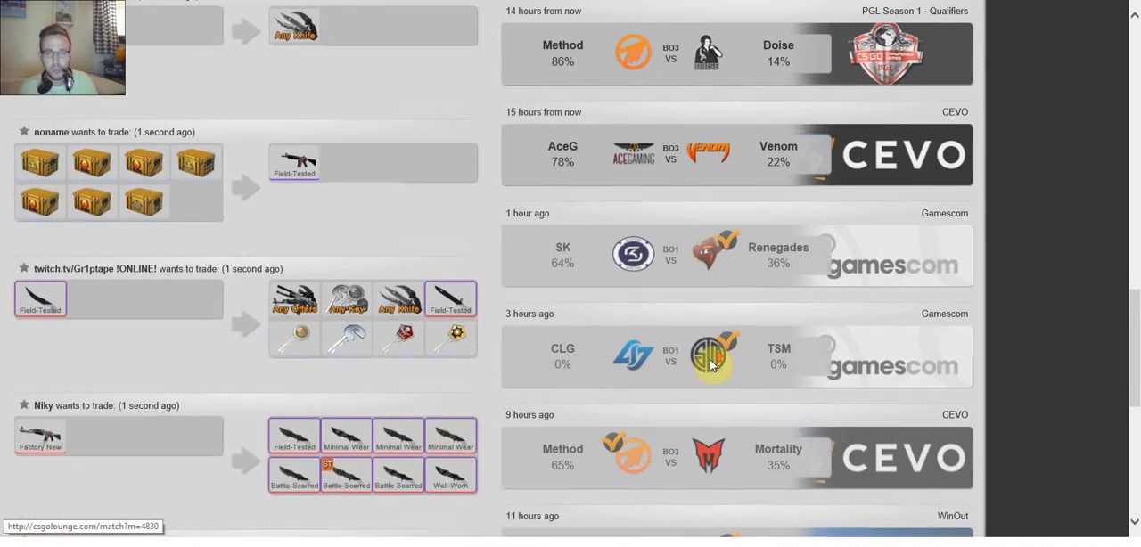
pyautogui.scroll(-3)
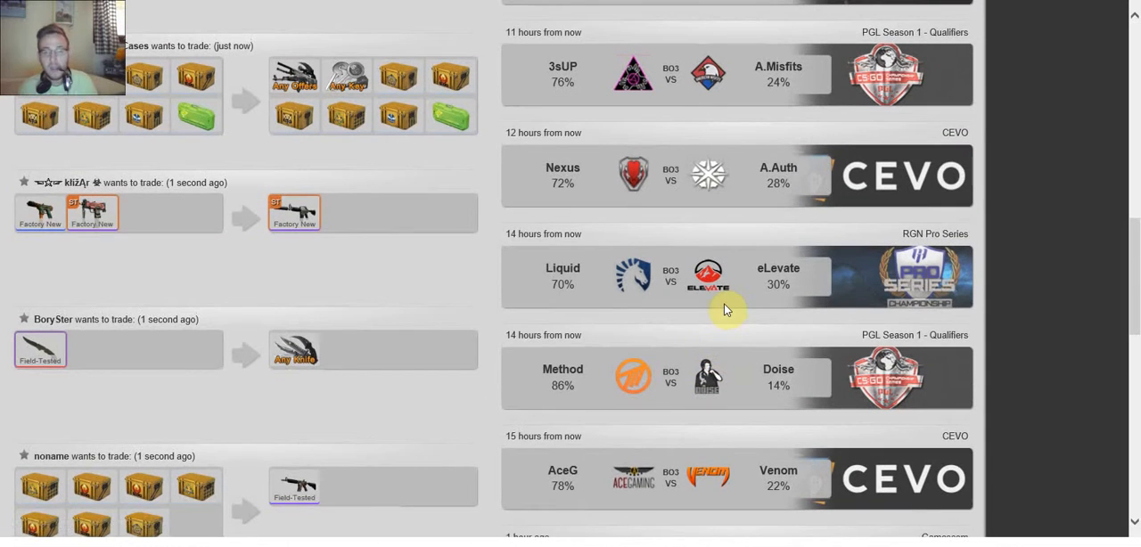
pyautogui.moveTo(731, 307)
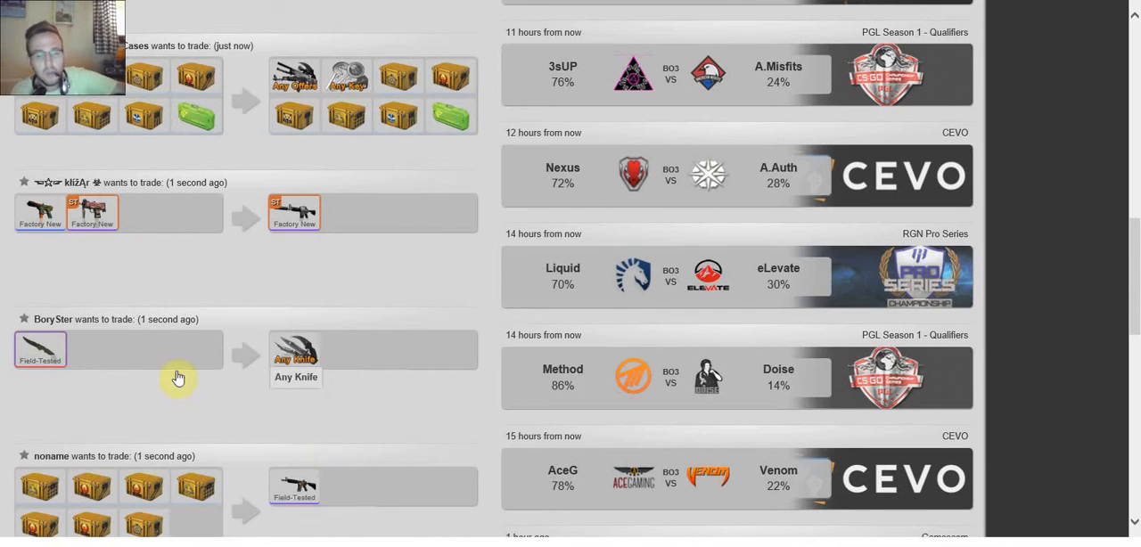
pyautogui.scroll(-3)
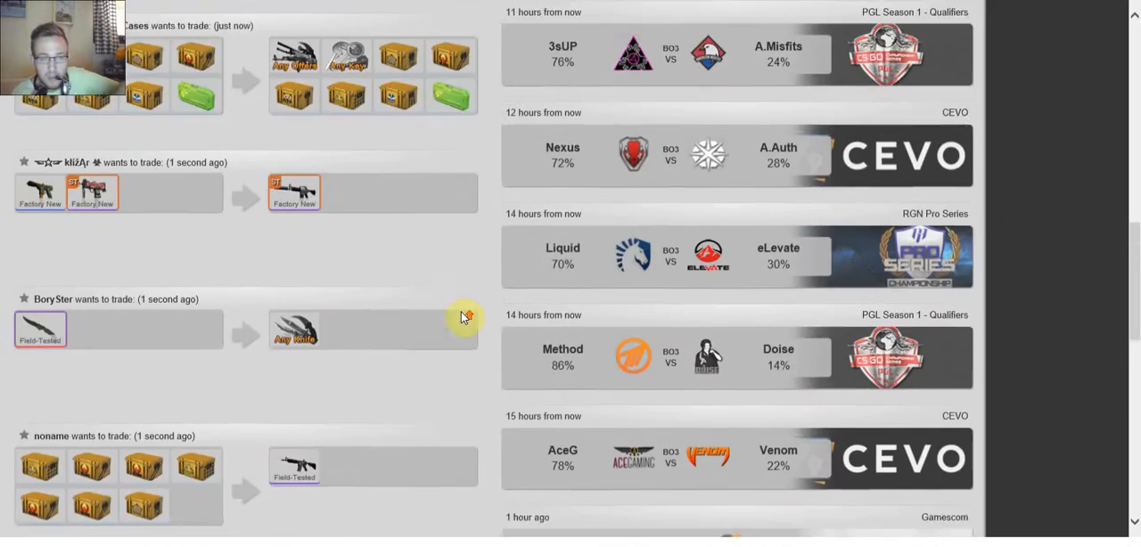
pyautogui.scroll(-3)
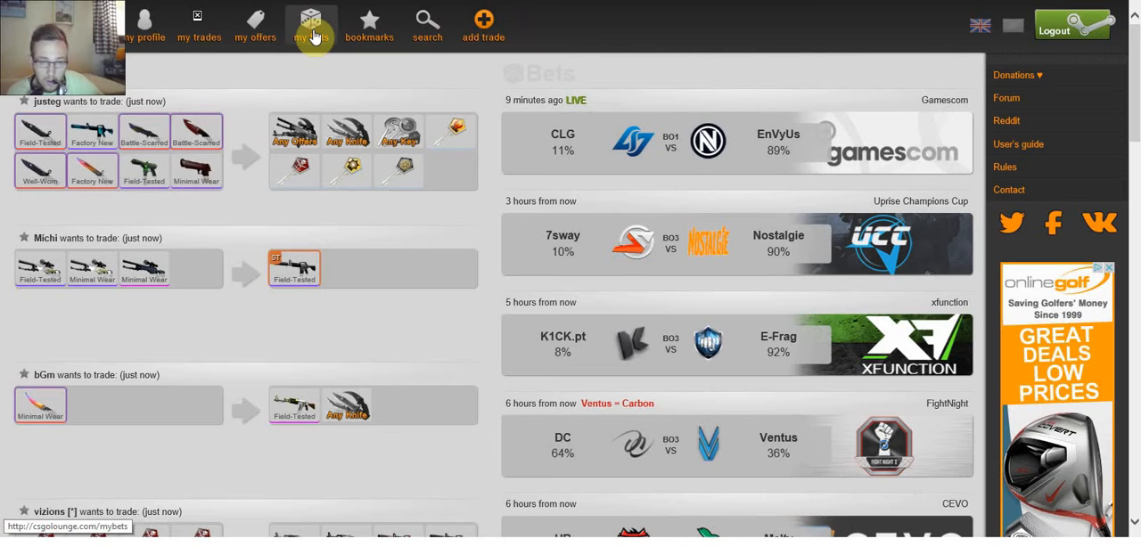
# Refresh via 'bets' for updated odds (DC vs Ventus 72%/28%) and scroll to Method vs Doise
pyautogui.click(310, 25)
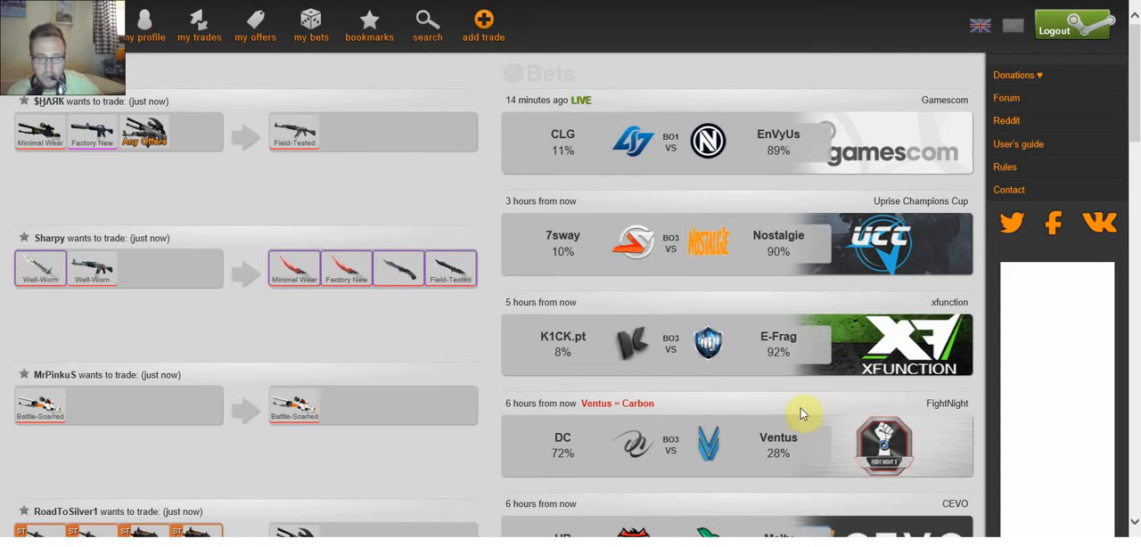
pyautogui.moveTo(763, 371)
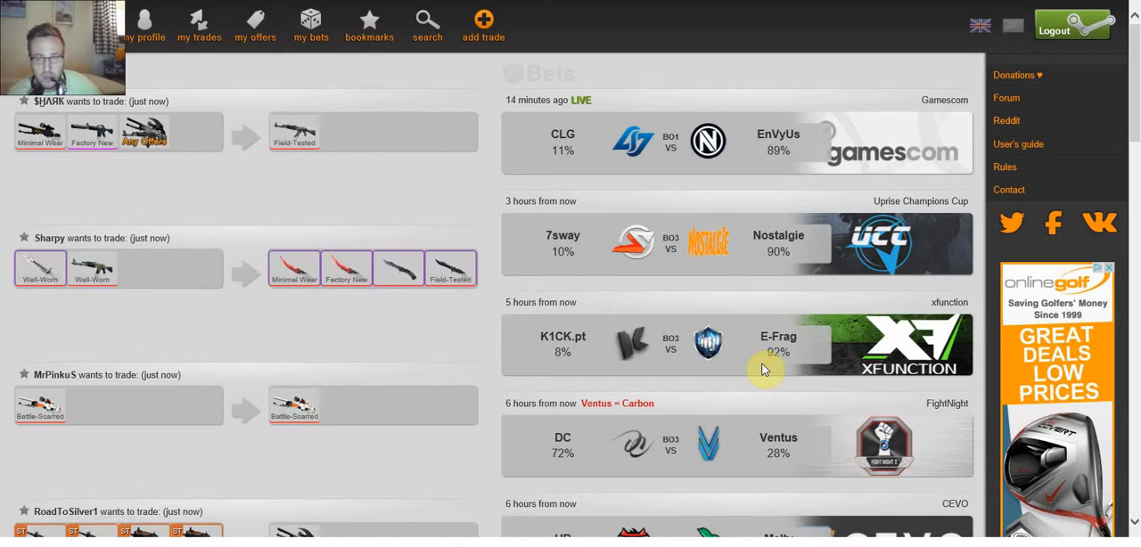
pyautogui.scroll(-3)
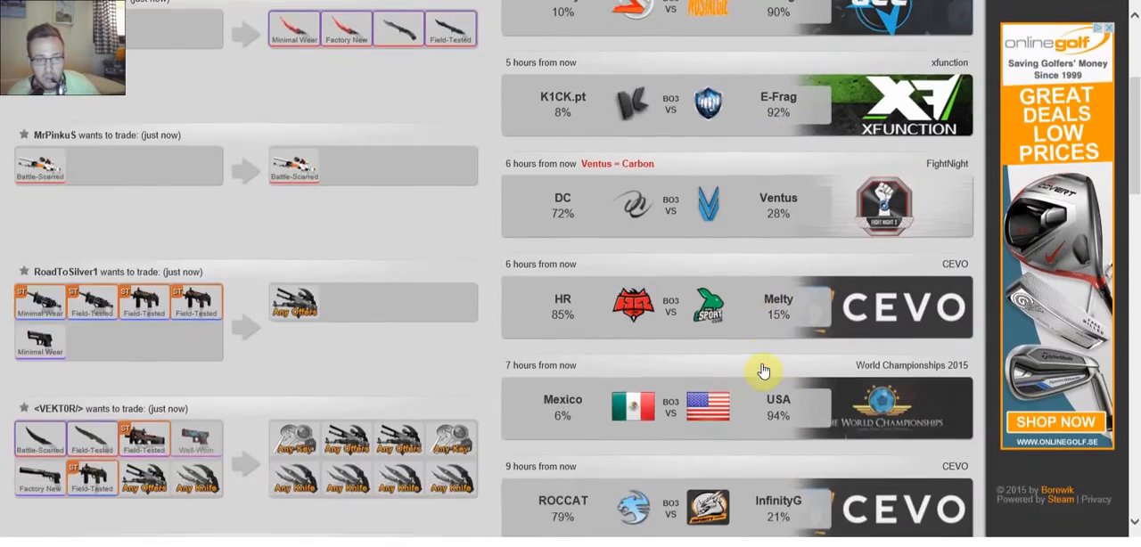
pyautogui.scroll(-3)
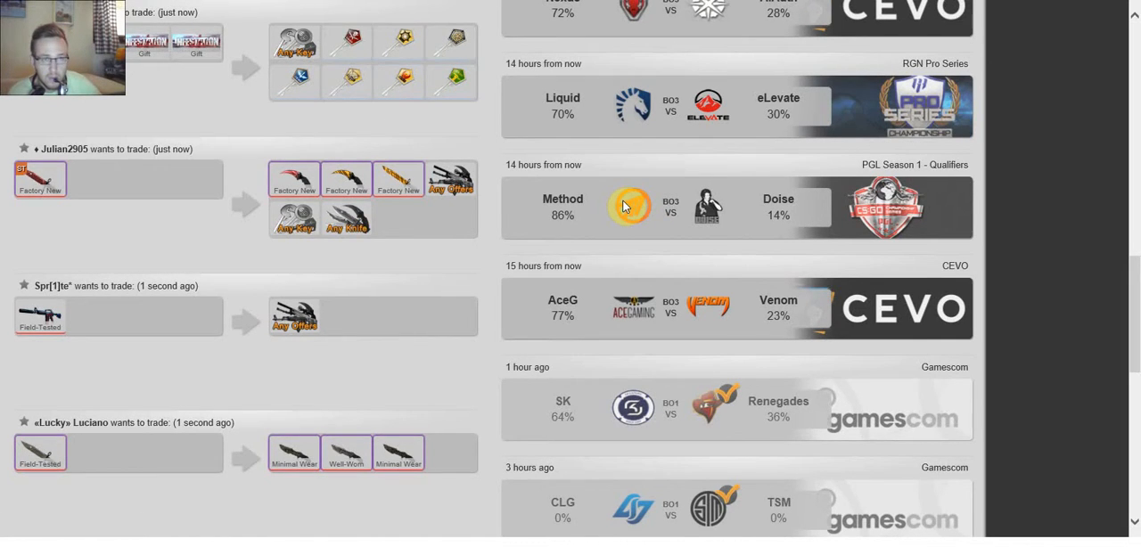
# Open the Method vs Doise match page showing potential rewards and the last 30 bets
pyautogui.click(631, 207)
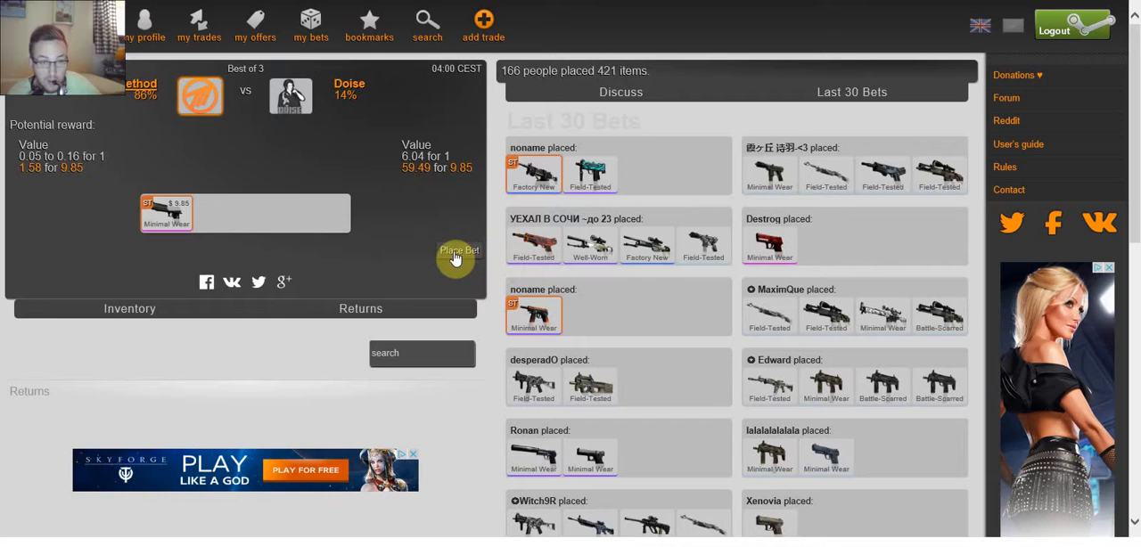
pyautogui.click(459, 250)
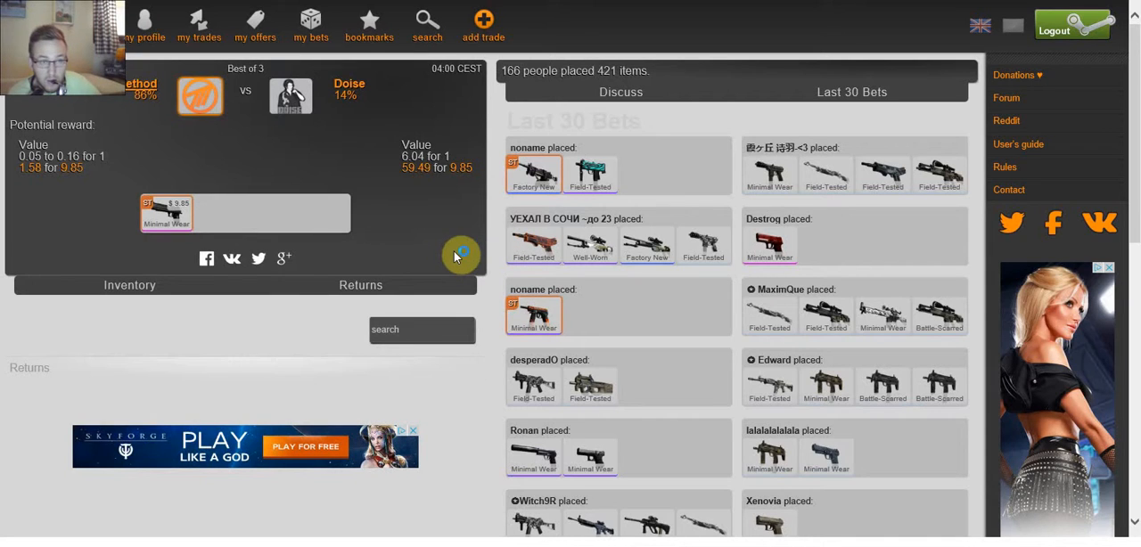